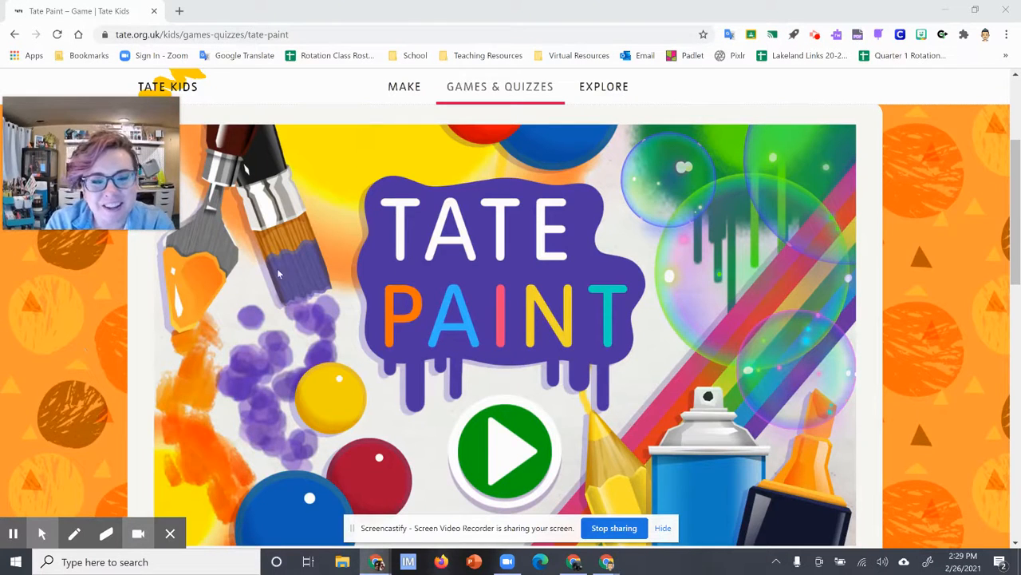
mouse_move(455, 313)
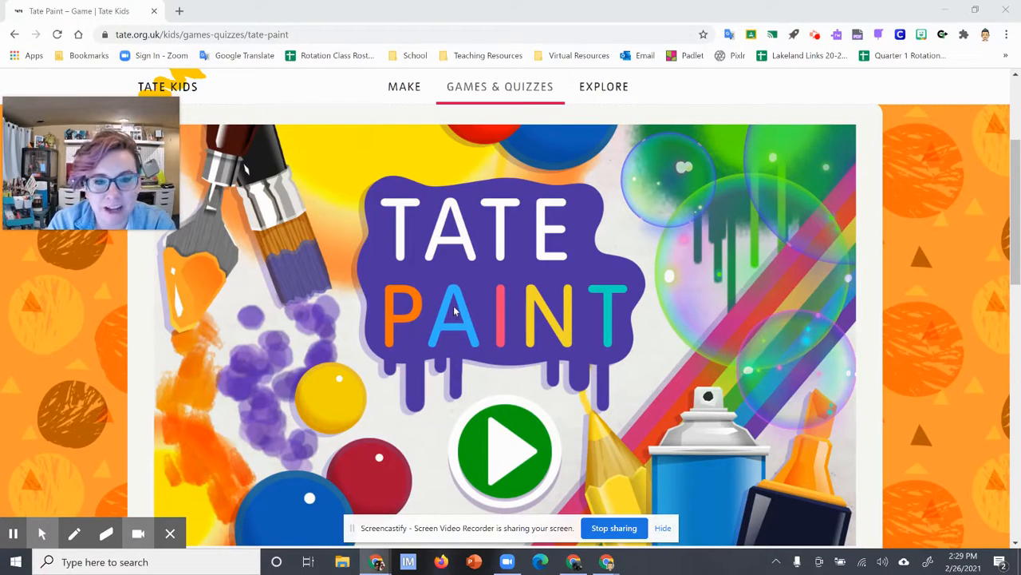
mouse_move(445, 349)
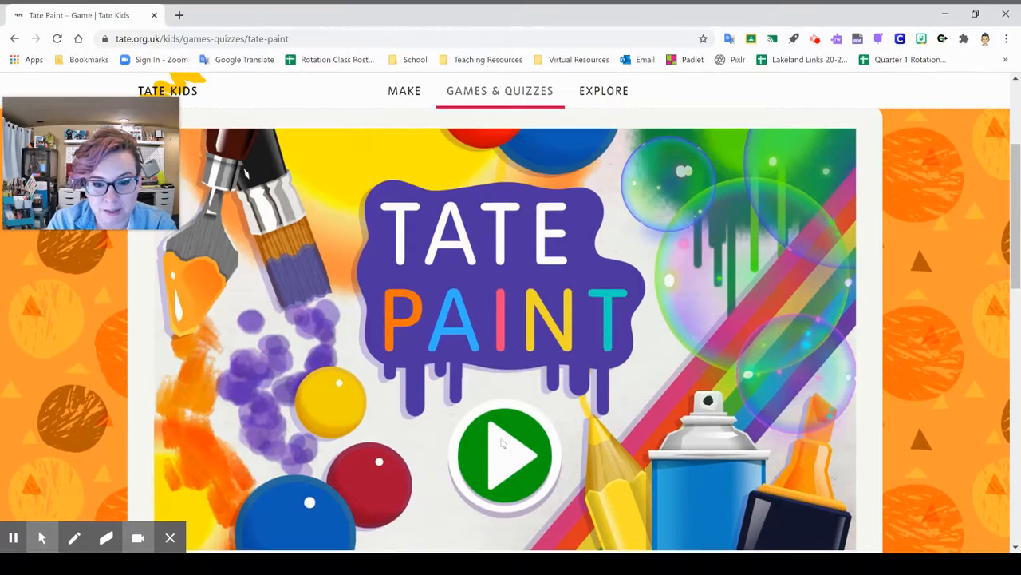
Launch the Tate Paint game full screen from the green play button.
left_click(504, 463)
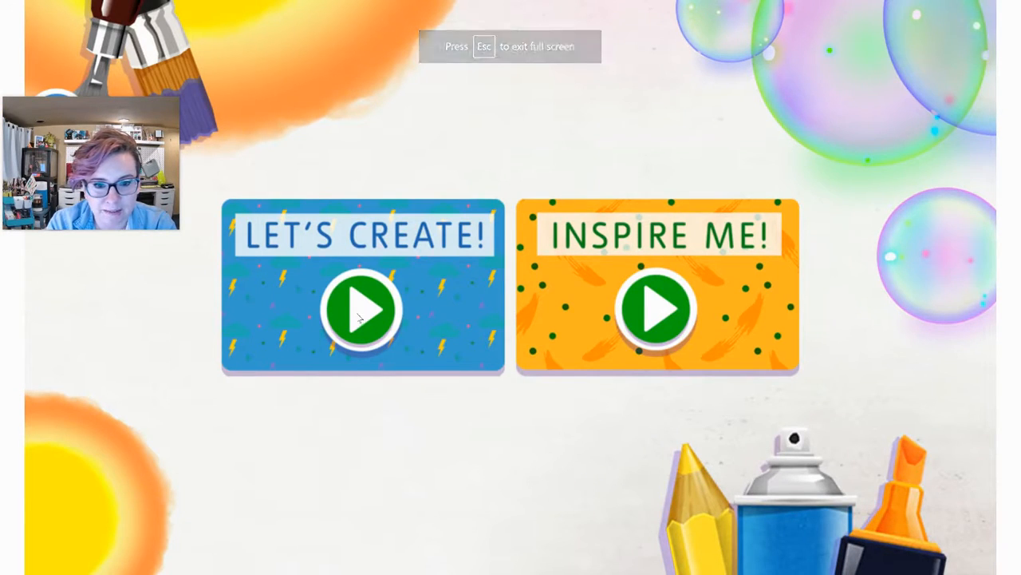
Choose Let's Create to start a new canvas with bubble, egg, caterpillar and rainbow stamps.
left_click(364, 310)
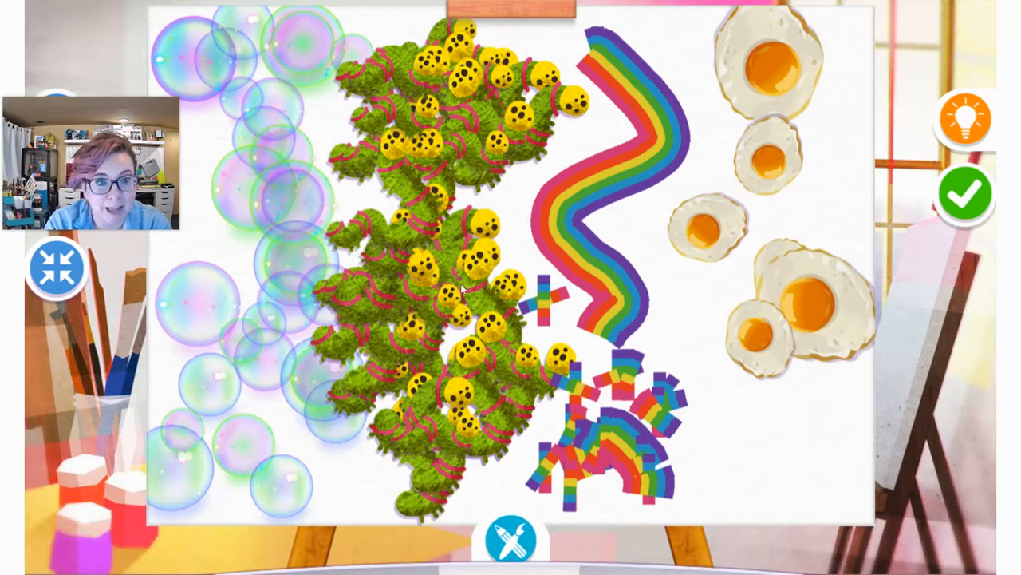
mouse_move(769, 440)
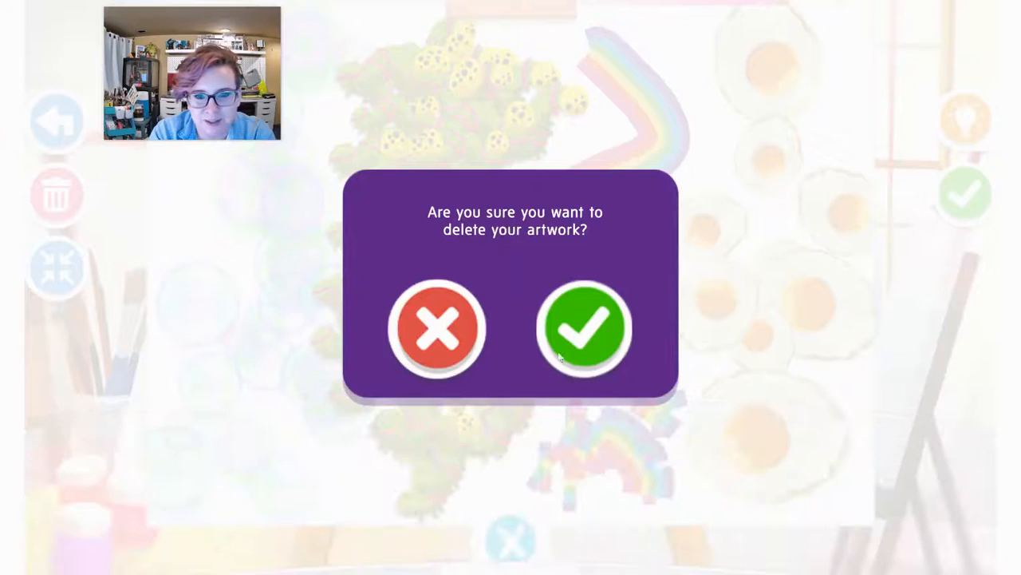
Confirm deleting the sample artwork and scroll the tool tray to the pencil.
left_click(584, 331)
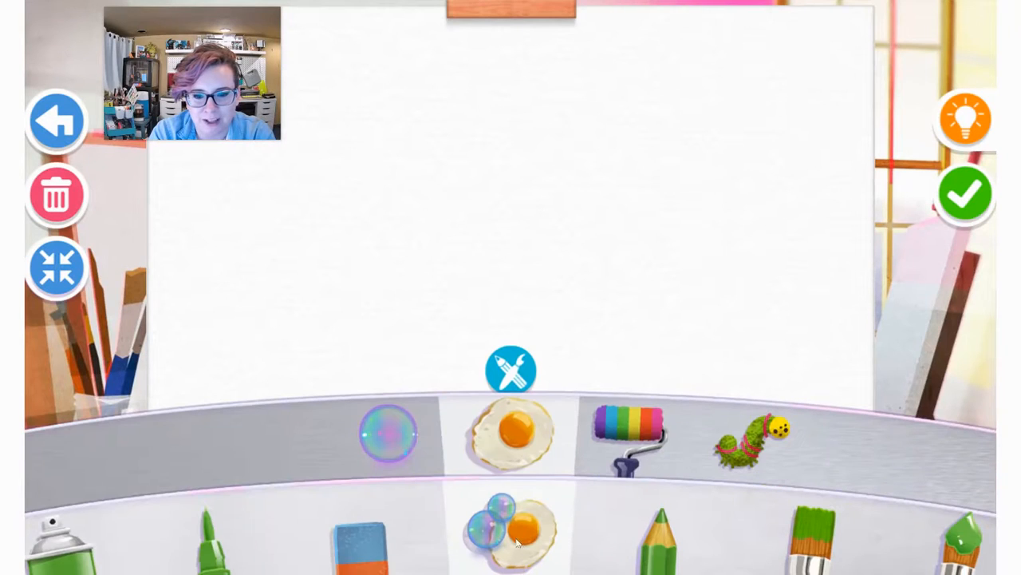
mouse_move(649, 536)
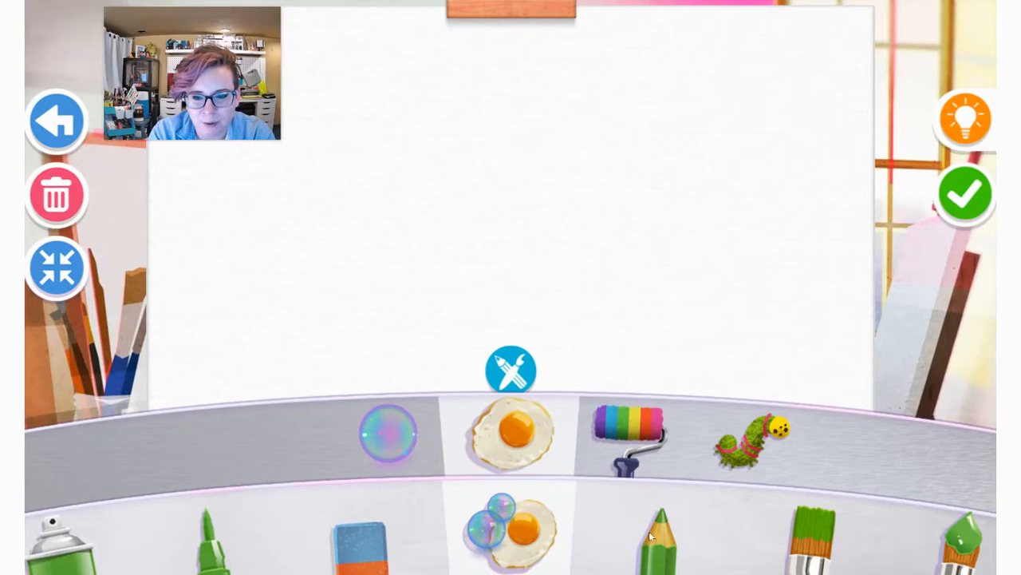
scroll("left", 3)
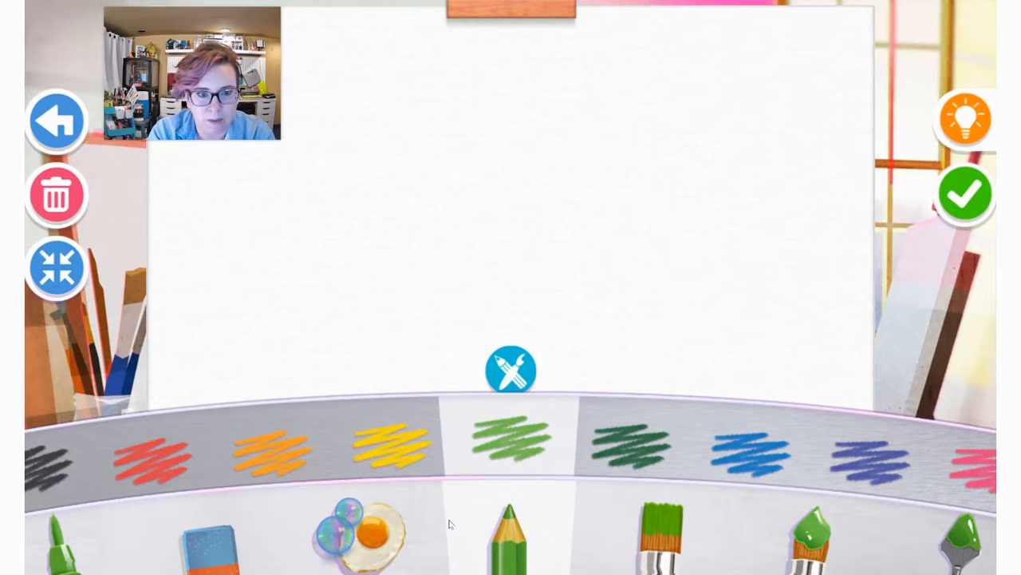
mouse_move(508, 394)
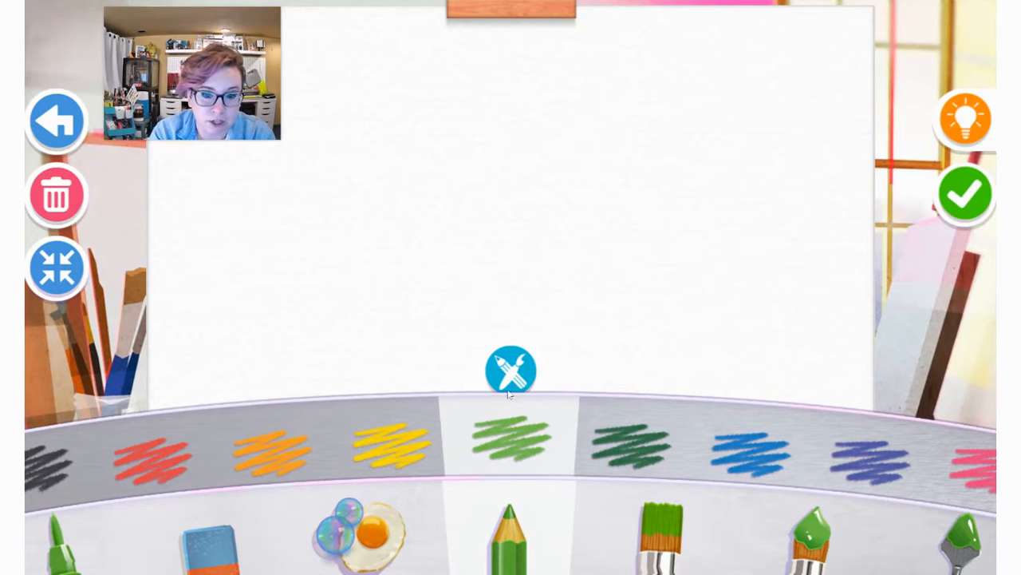
Draw a green wavy pencil line, then erase paths through the test strokes.
left_click_drag(176, 213, 224, 211)
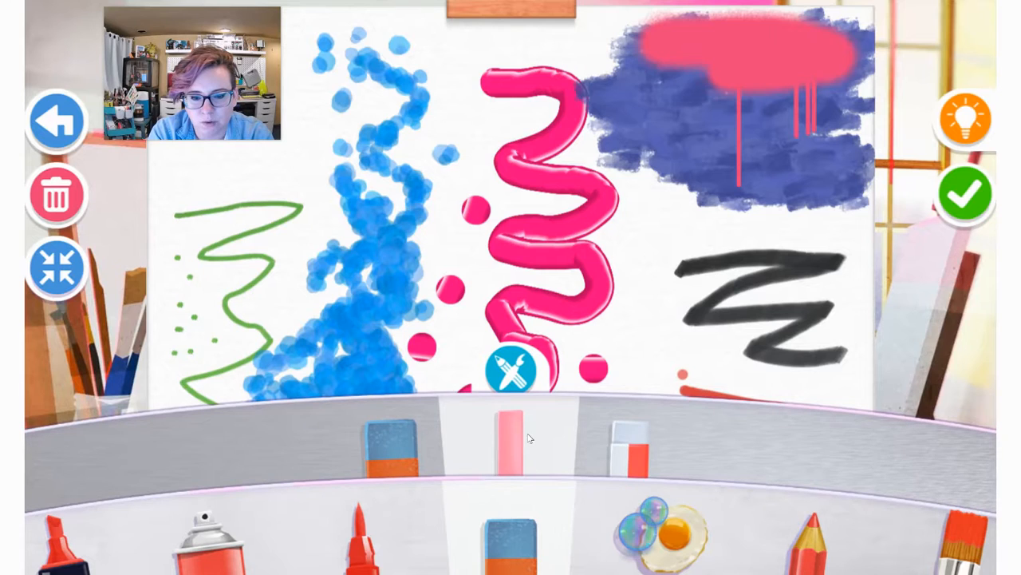
left_click(513, 371)
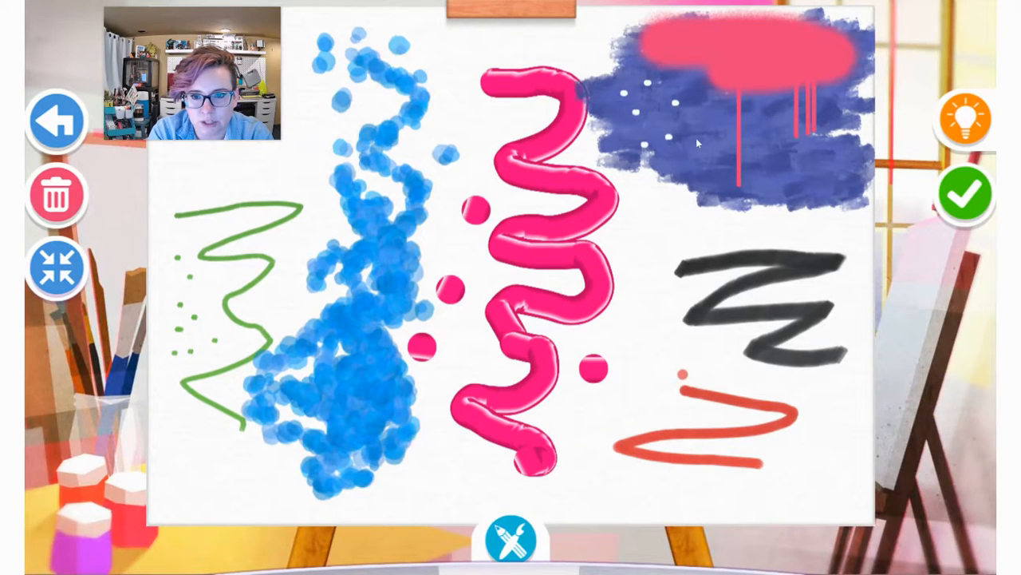
left_click_drag(694, 72, 782, 104)
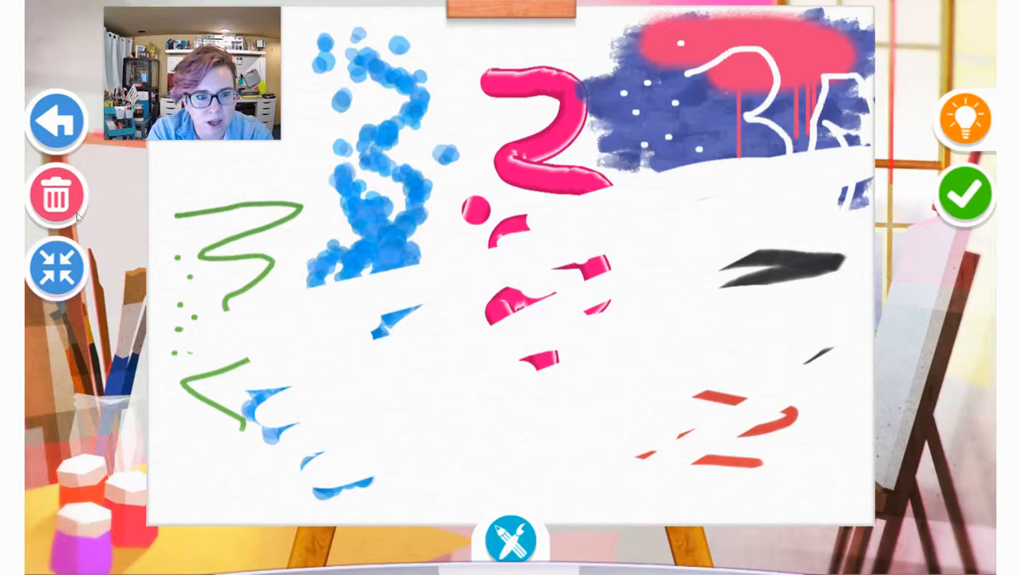
mouse_move(435, 132)
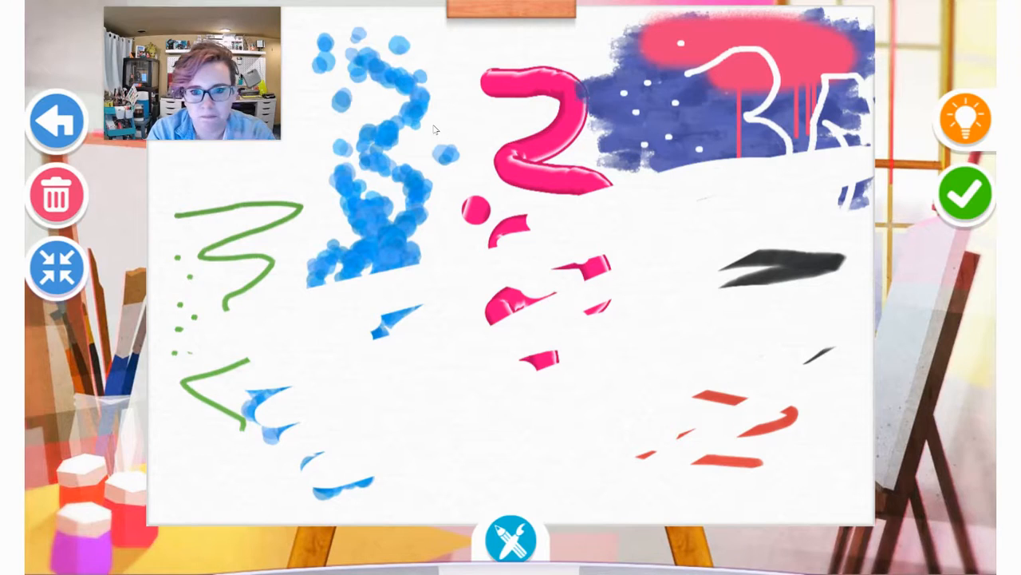
mouse_move(463, 286)
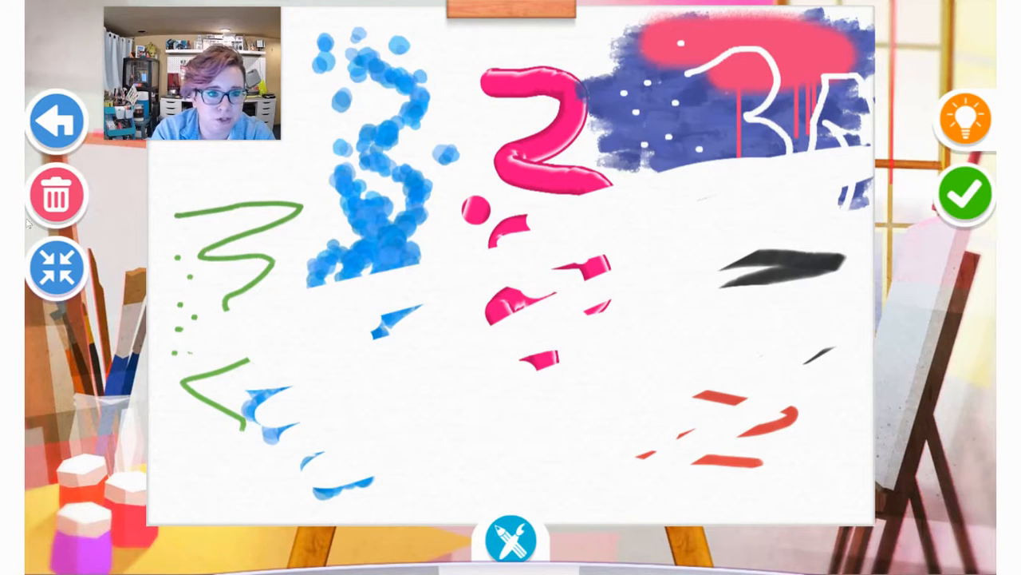
Delete the whole test artwork via the trash can and confirm.
left_click(56, 194)
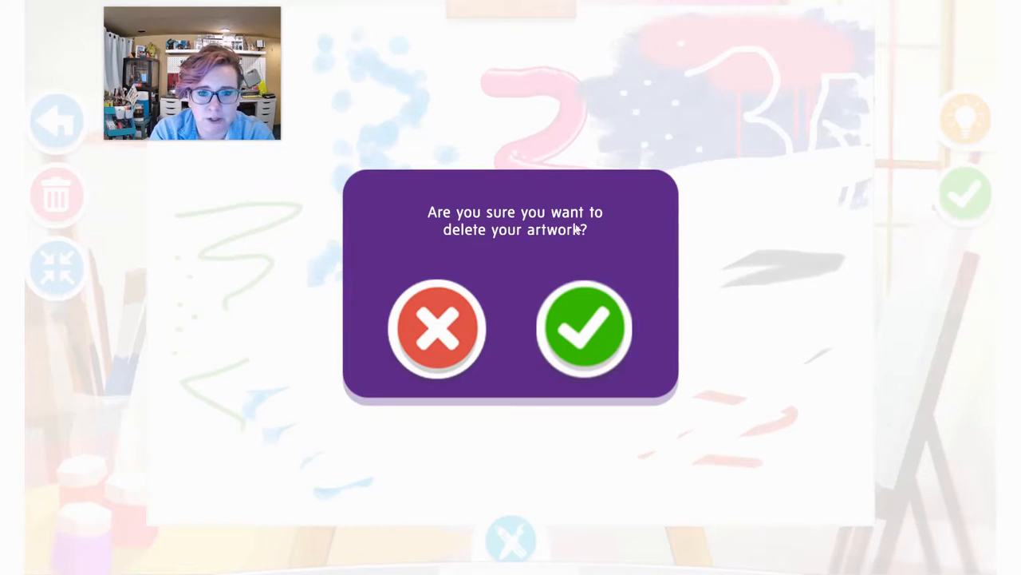
left_click(589, 330)
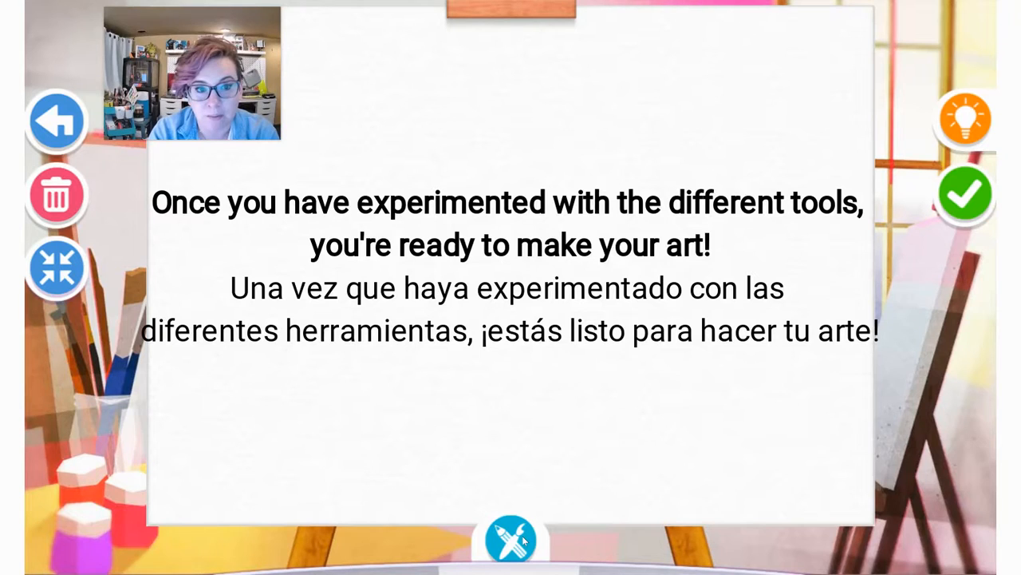
Paint an orange, yellow, red and pink sunset sky over blue water.
left_click(511, 539)
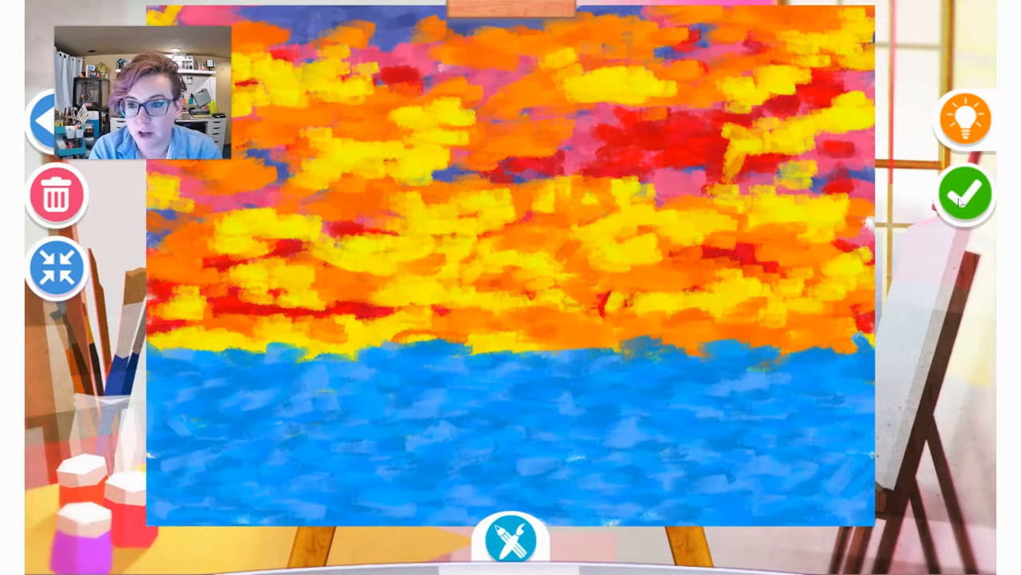
Mark the sunset painting finished and confirm 'Have you finished?'.
left_click(967, 194)
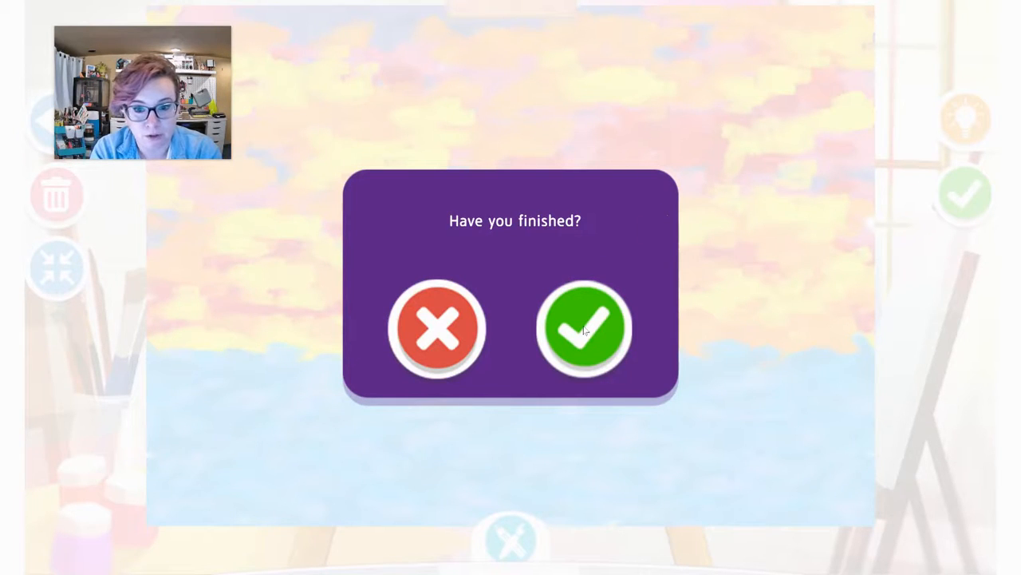
left_click(584, 335)
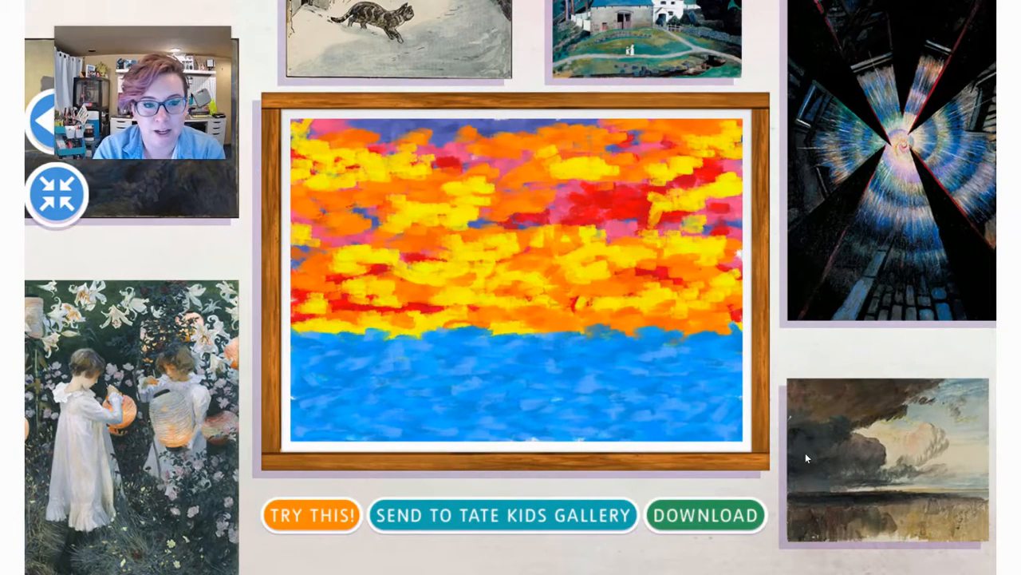
mouse_move(763, 442)
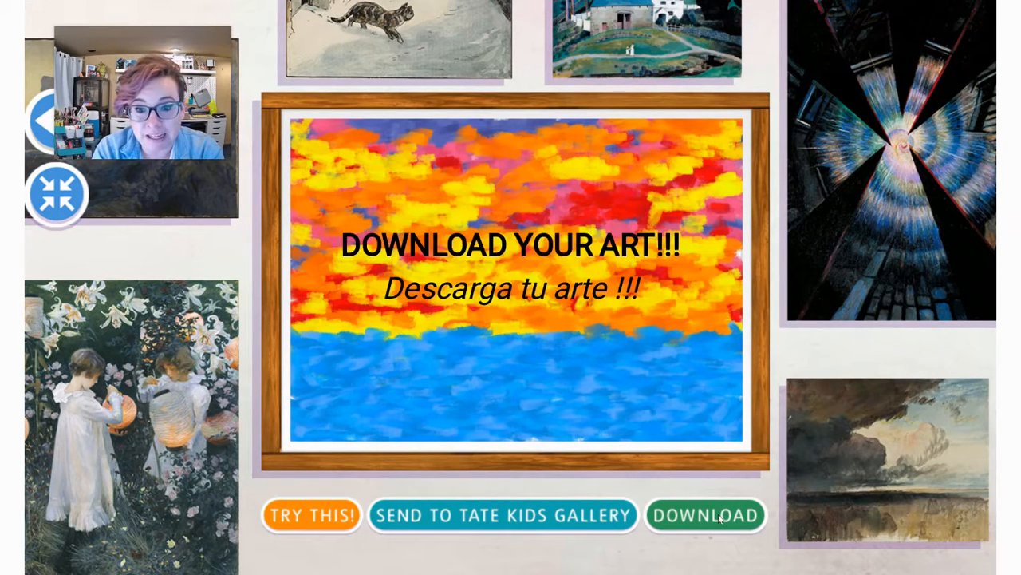
Download the framed sunset painting as a PNG file.
left_click(692, 515)
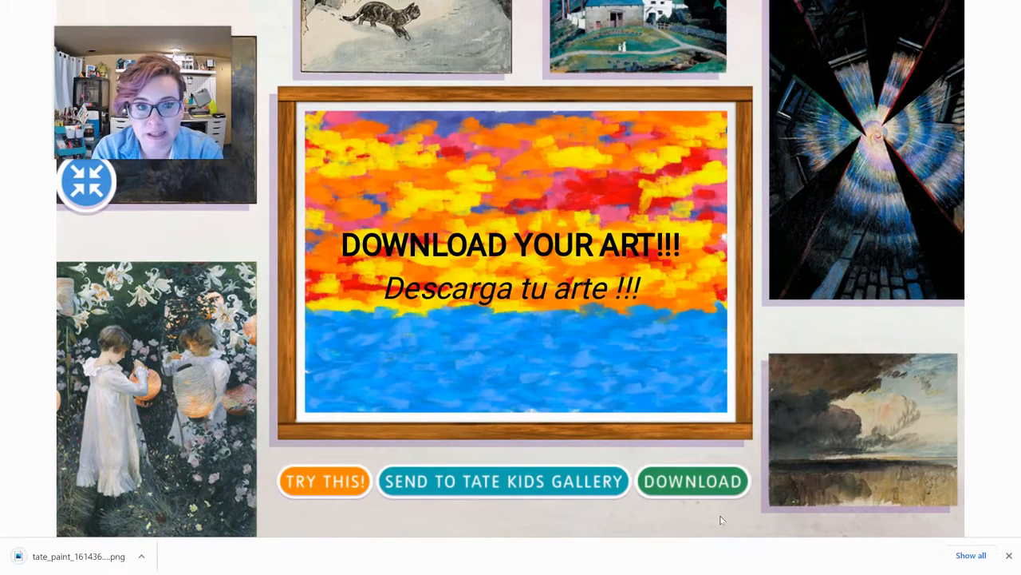